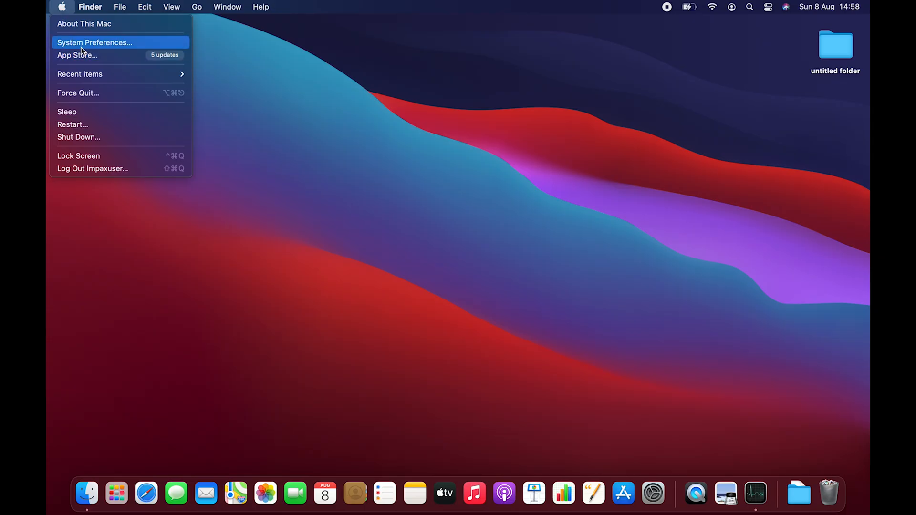
- Launch System Preferences from the Apple menu to show the main categories overview
click(94, 42)
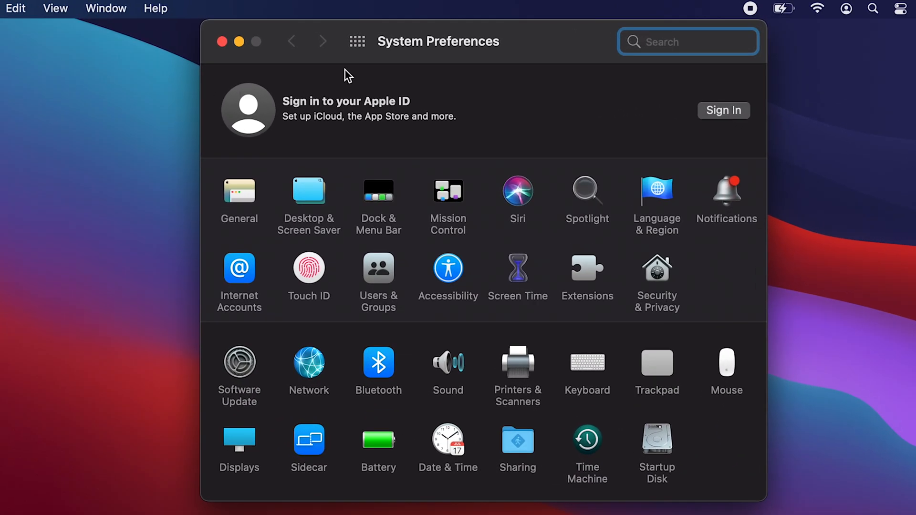
mouse_move(378, 382)
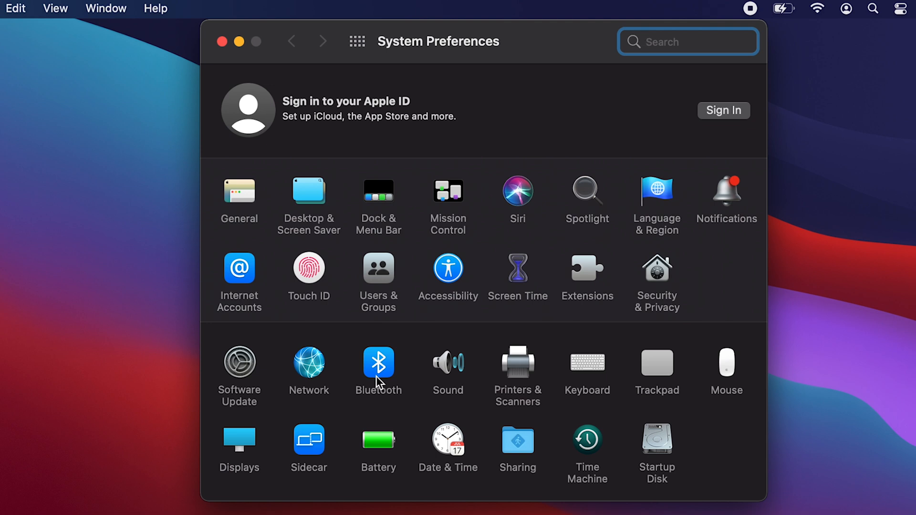
- Turn Bluetooth on and connect the WEBPRO Magic mouse so it shows as Connected
click(379, 357)
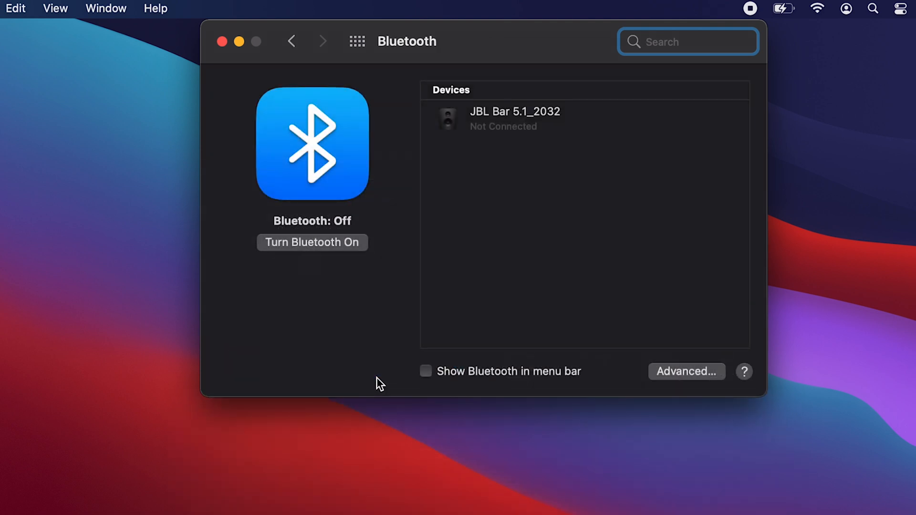
click(312, 241)
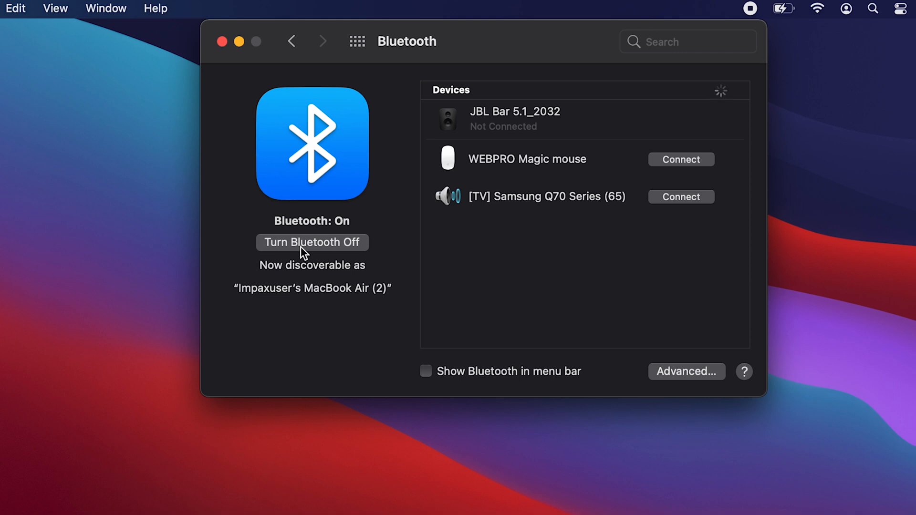
mouse_move(451, 187)
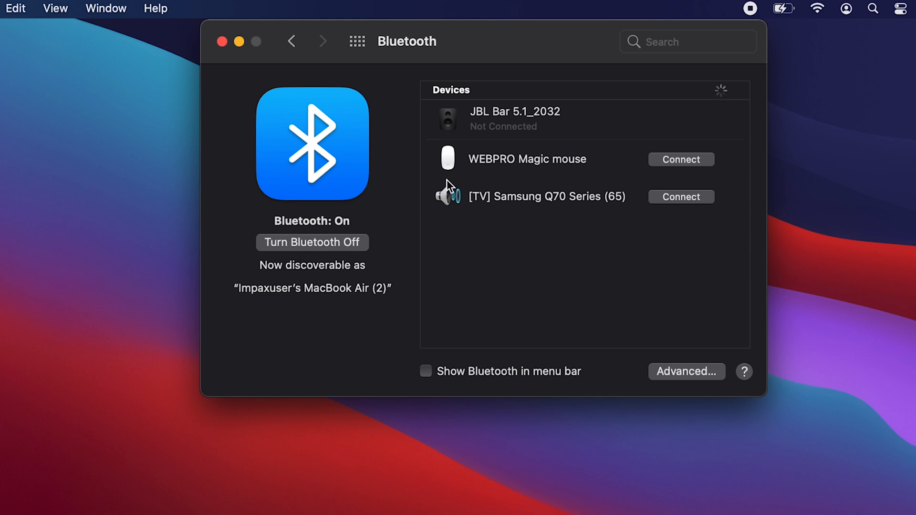
mouse_move(536, 174)
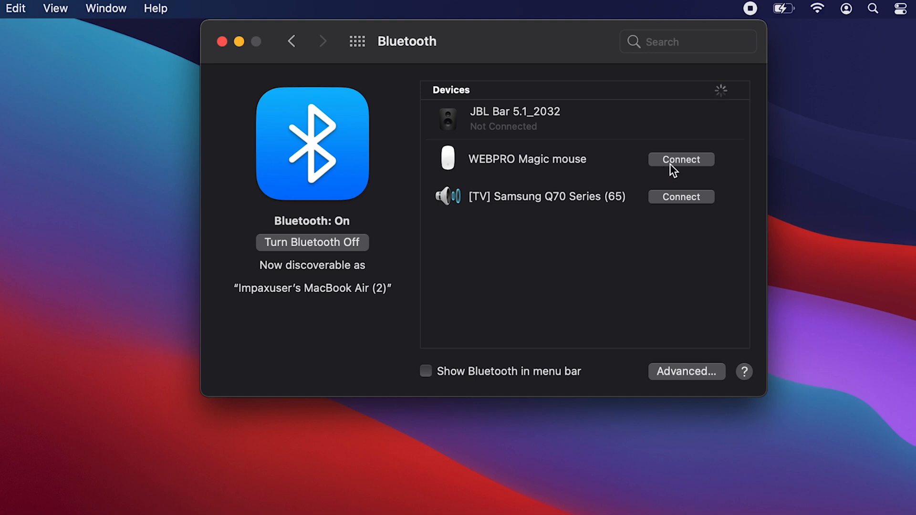
click(680, 160)
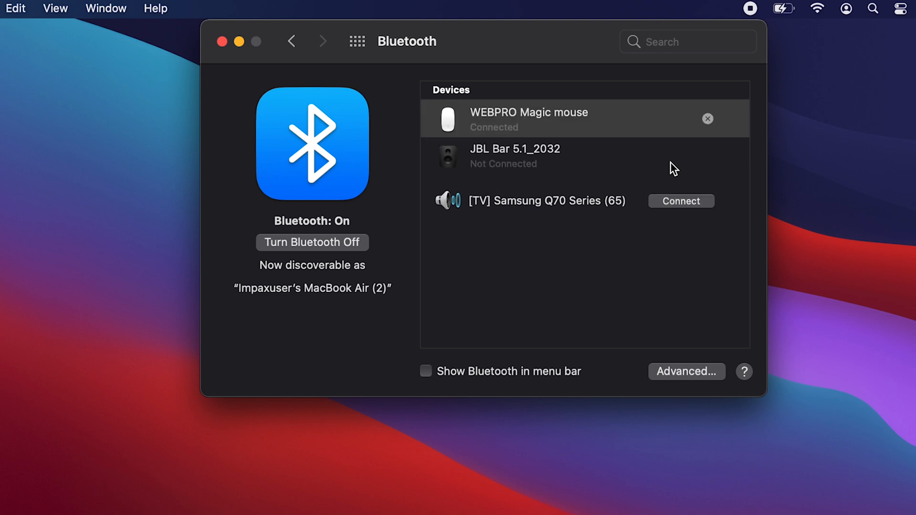